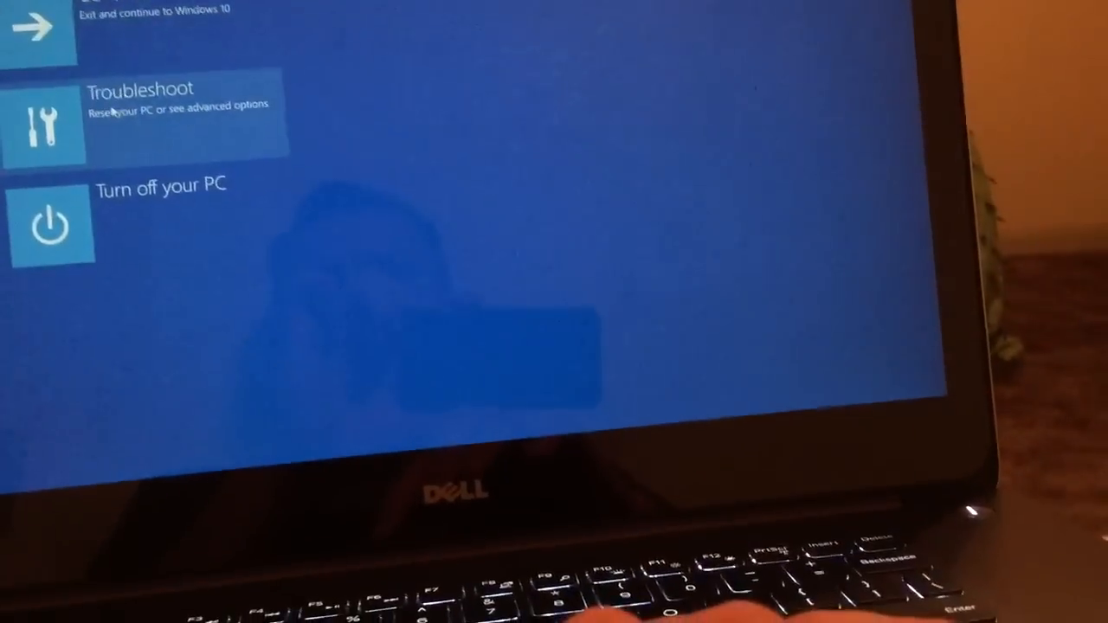
Go through Troubleshoot and Advanced options to Startup Settings and restart.
{"action": "left_click", "coordinate": [138, 113]}
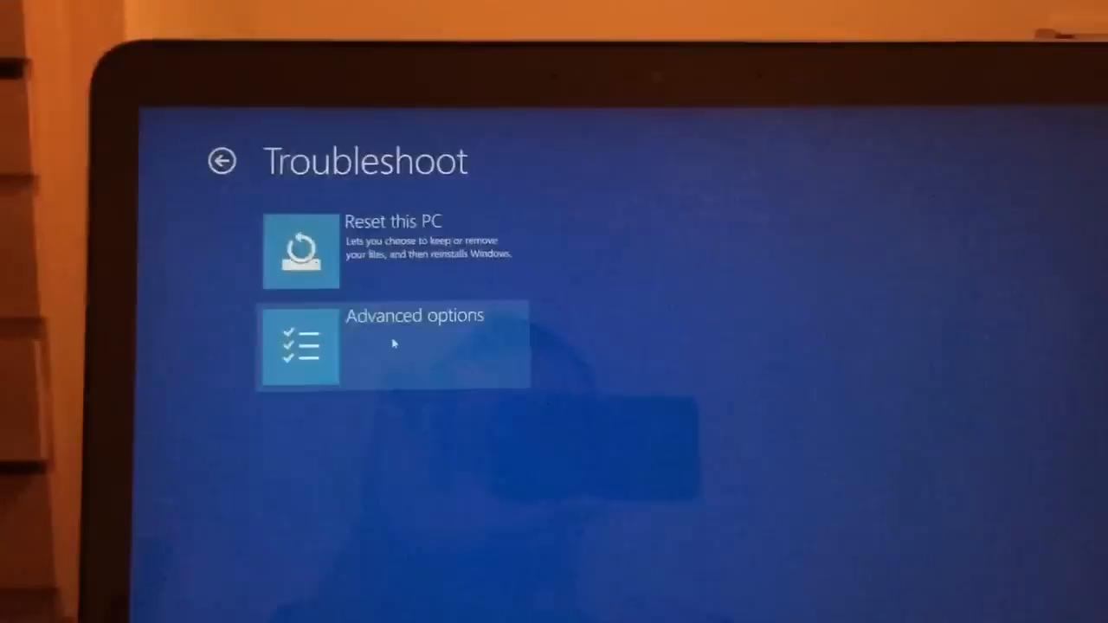
{"action": "left_click", "coordinate": [393, 345]}
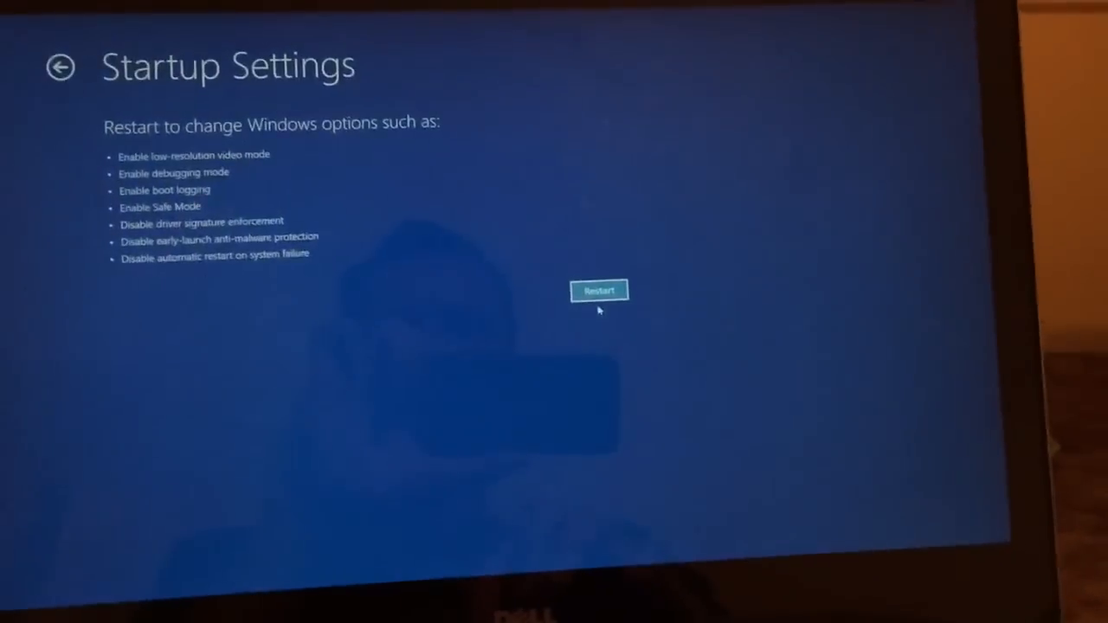
{"action": "left_click", "coordinate": [599, 290]}
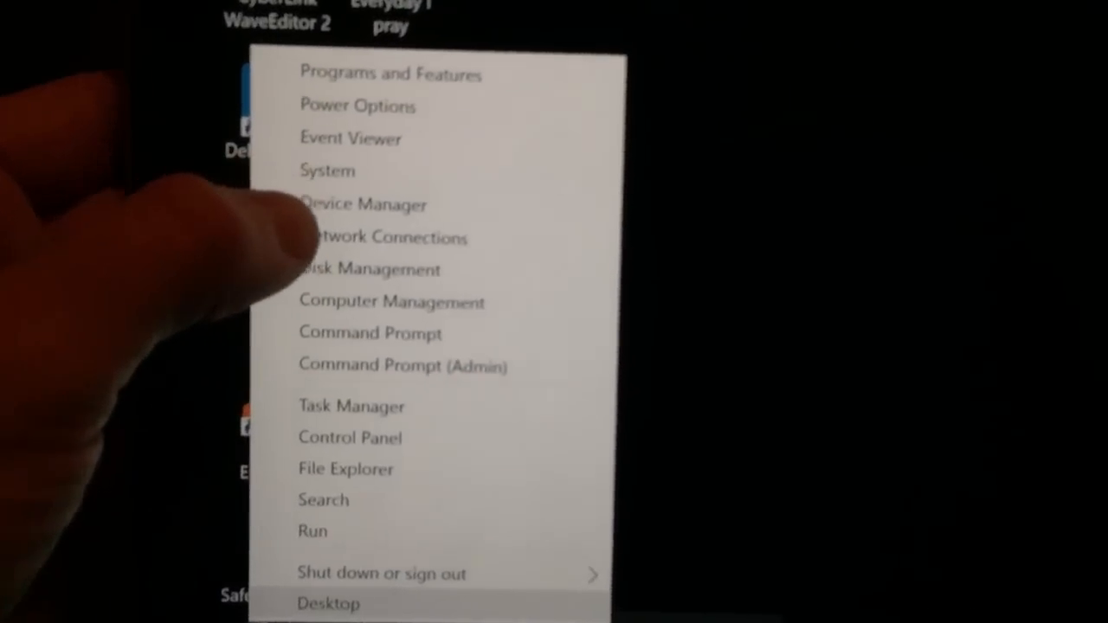
Launch Device Manager from the Safe Mode quick-access menu.
{"action": "left_click", "coordinate": [362, 204]}
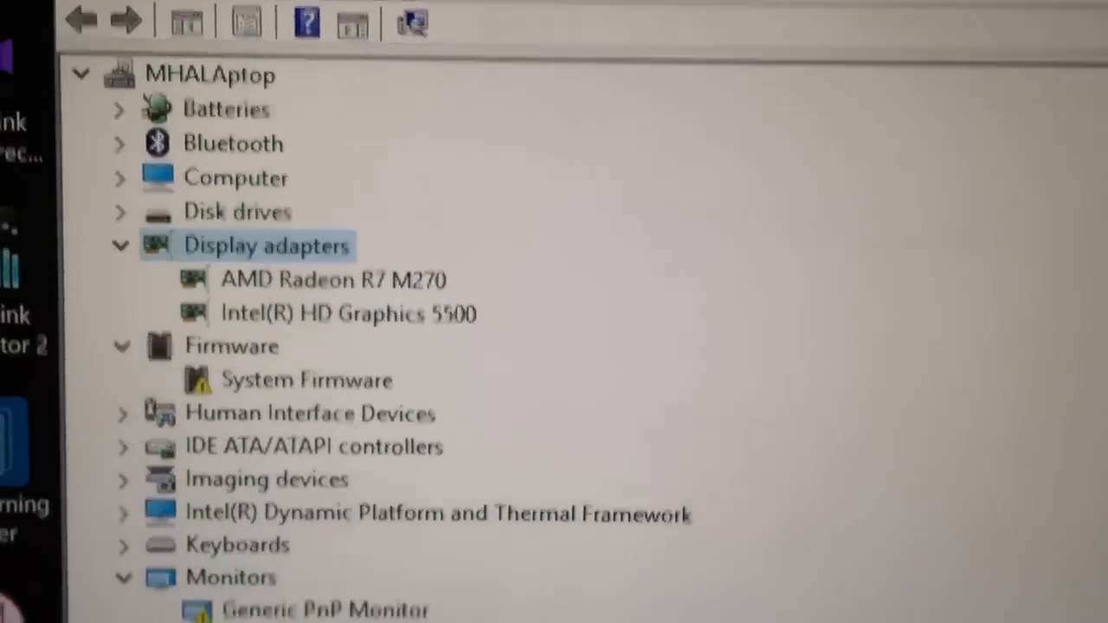
Scroll the device tree to the AMD Radeon R7 M270 and Intel HD Graphics 5500 adapters.
{"action": "scroll", "scroll_direction": "down", "scroll_amount": 3}
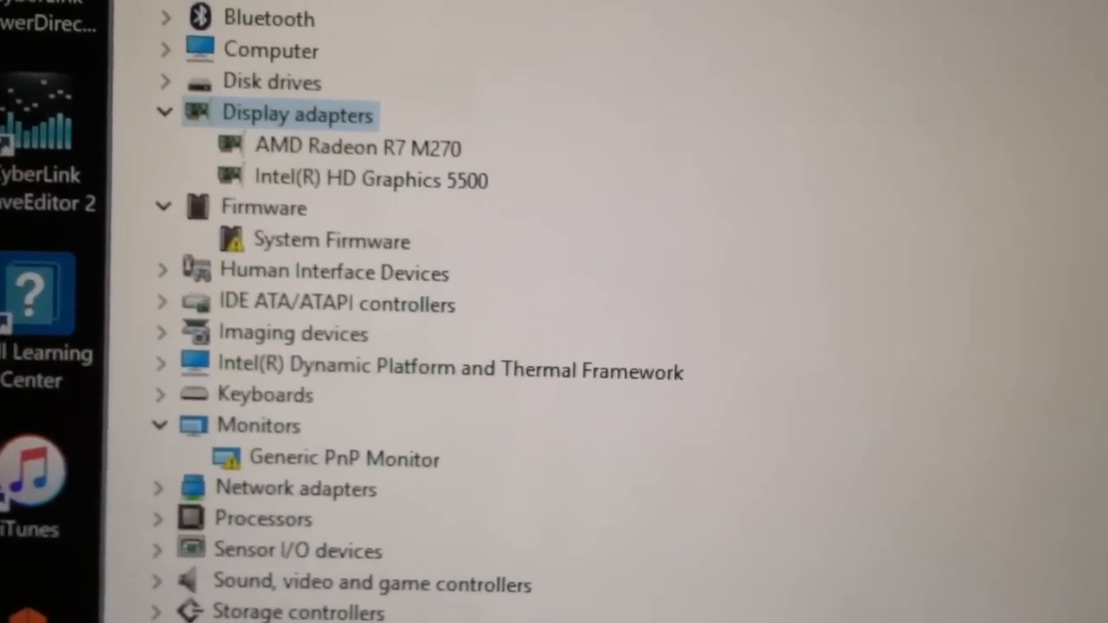
{"action": "scroll", "scroll_direction": "down", "scroll_amount": 3}
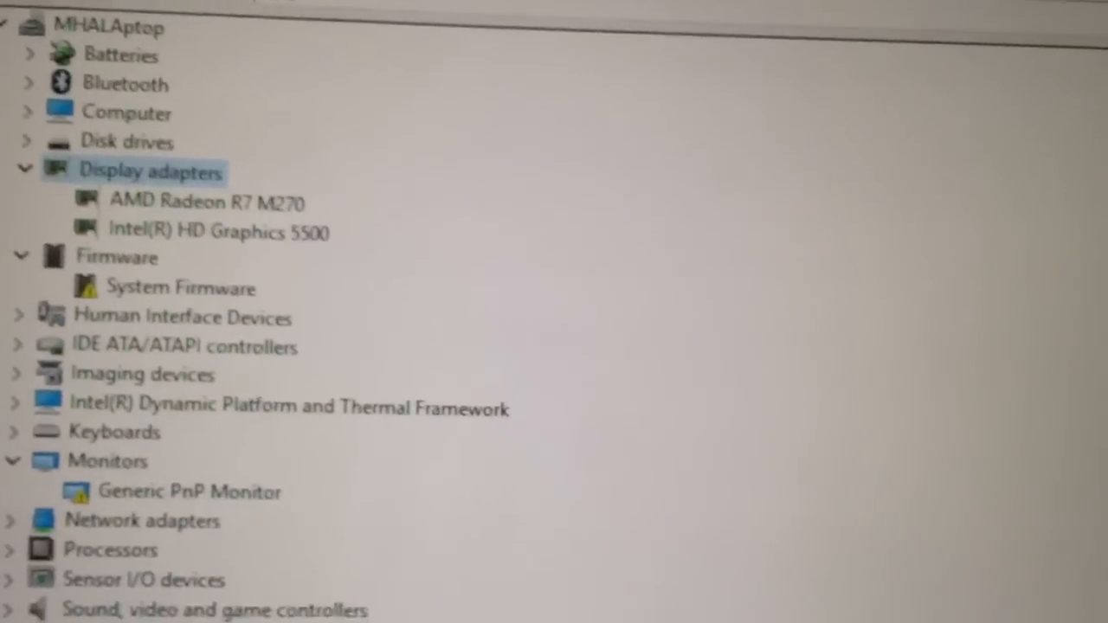
{"action": "scroll", "scroll_direction": "down", "scroll_amount": 3}
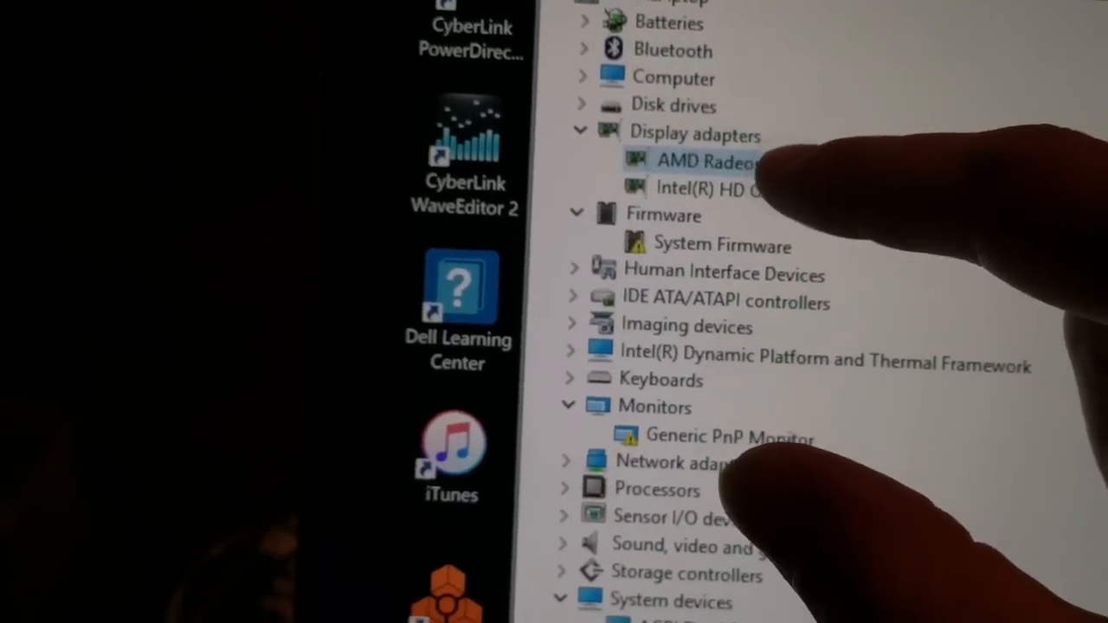
Uninstall the AMD Radeon R7 M270 driver from its properties and confirm the removal.
{"action": "double_click", "coordinate": [701, 161]}
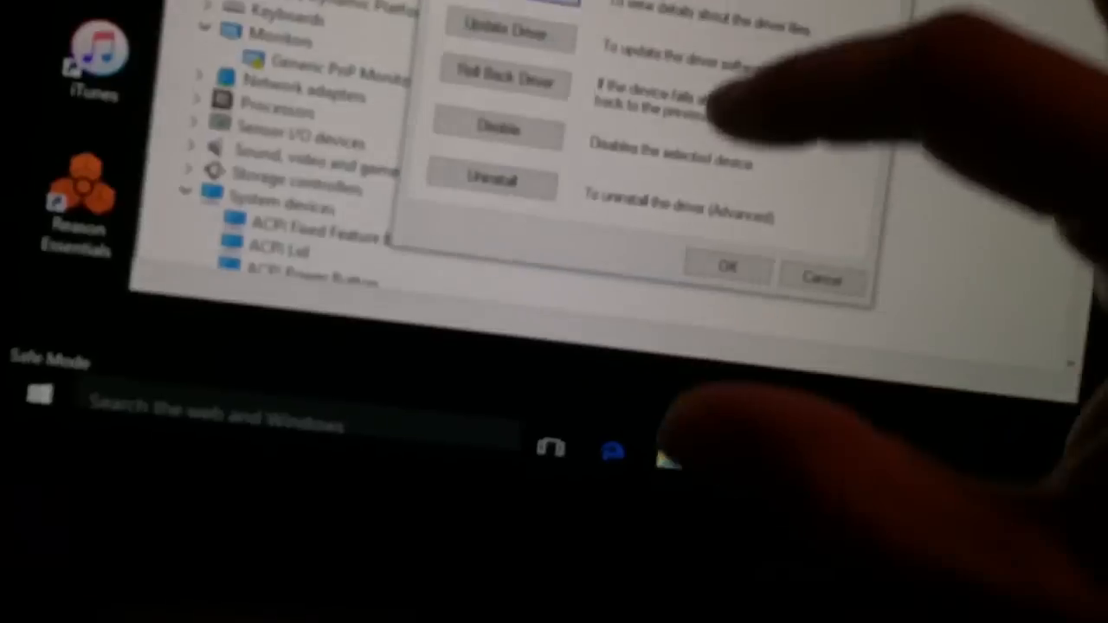
{"action": "left_click", "coordinate": [491, 182]}
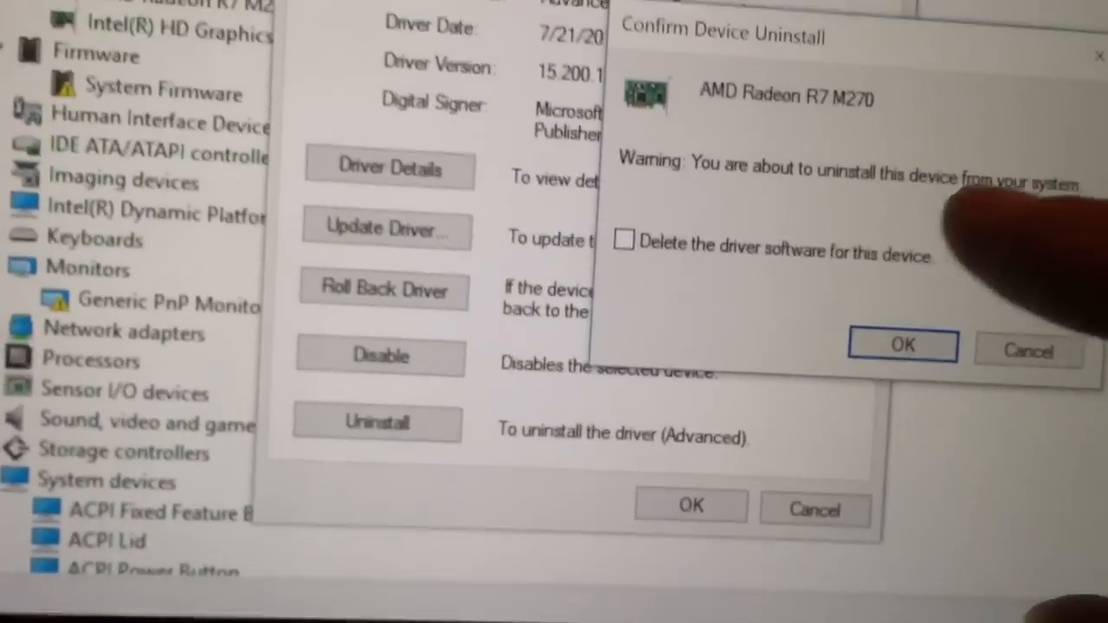
{"action": "left_click", "coordinate": [902, 346]}
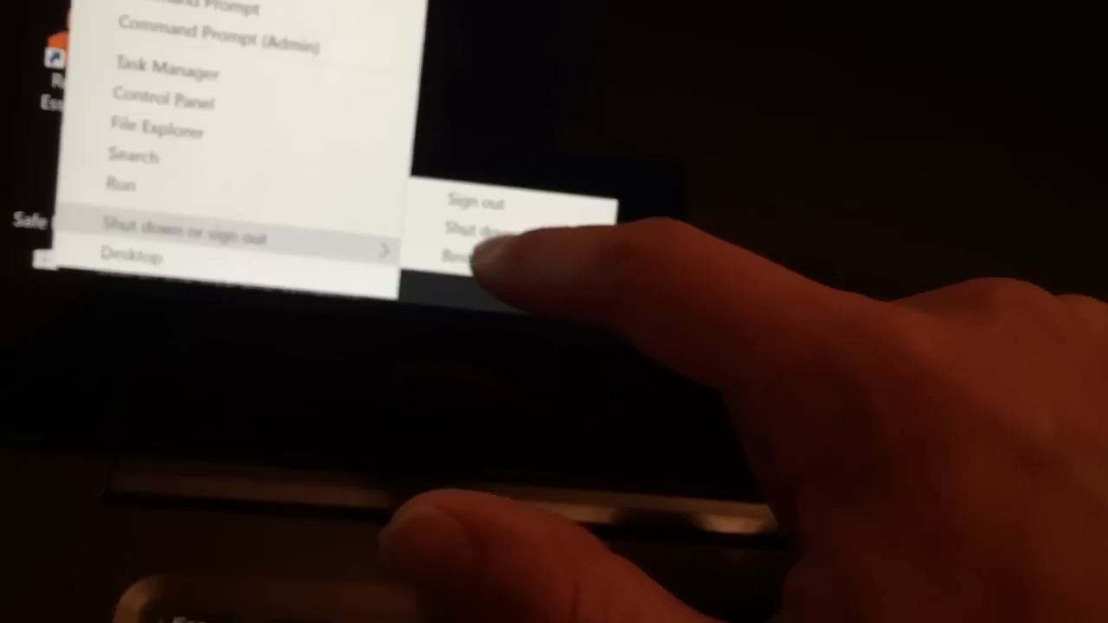
Choose Restart from the Win+X shut down menu.
{"action": "left_click", "coordinate": [468, 254]}
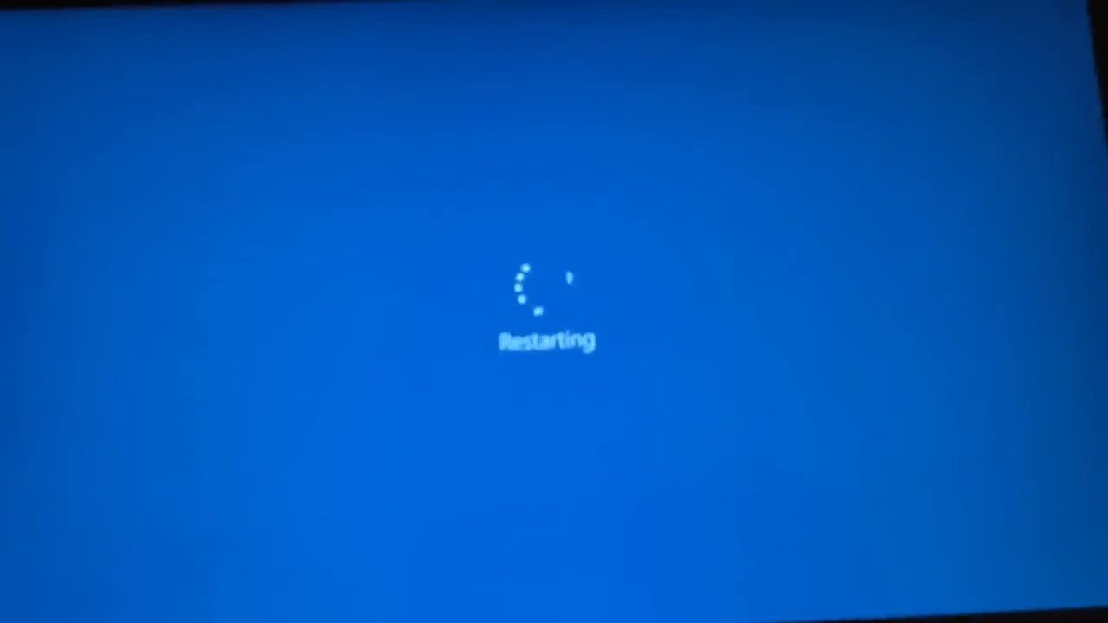